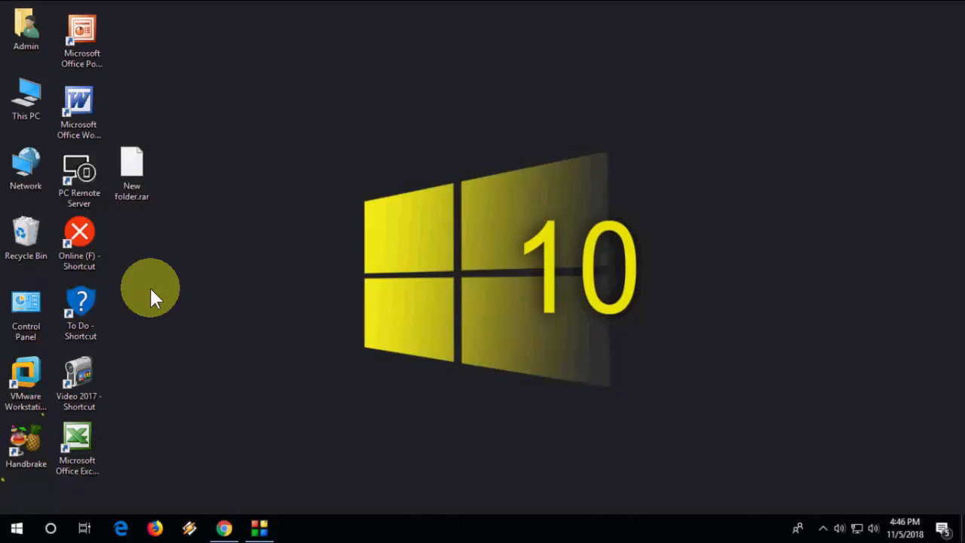
pyautogui.moveTo(159, 226)
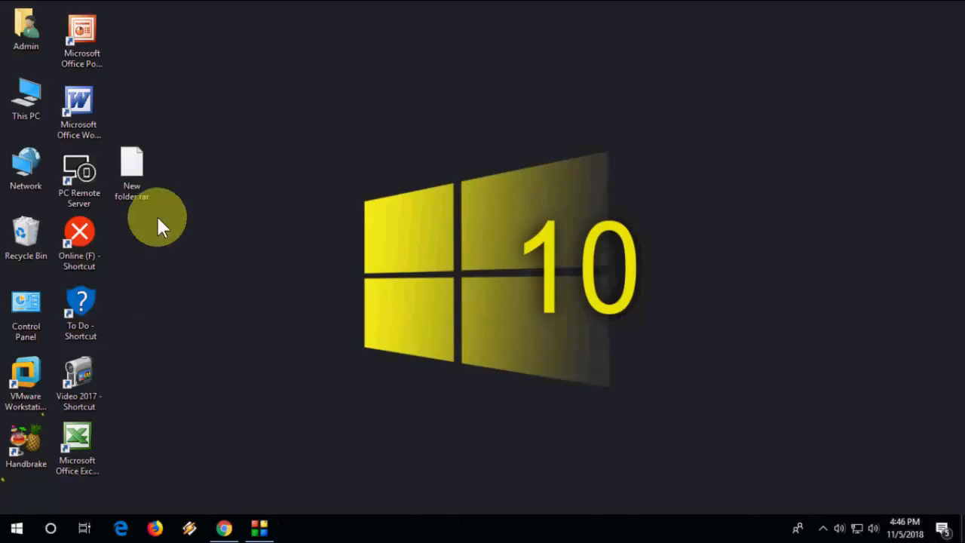
# Check New folder.rar's options on the desktop, then bring up options for the B1 online extraction result
pyautogui.rightClick(132, 162)
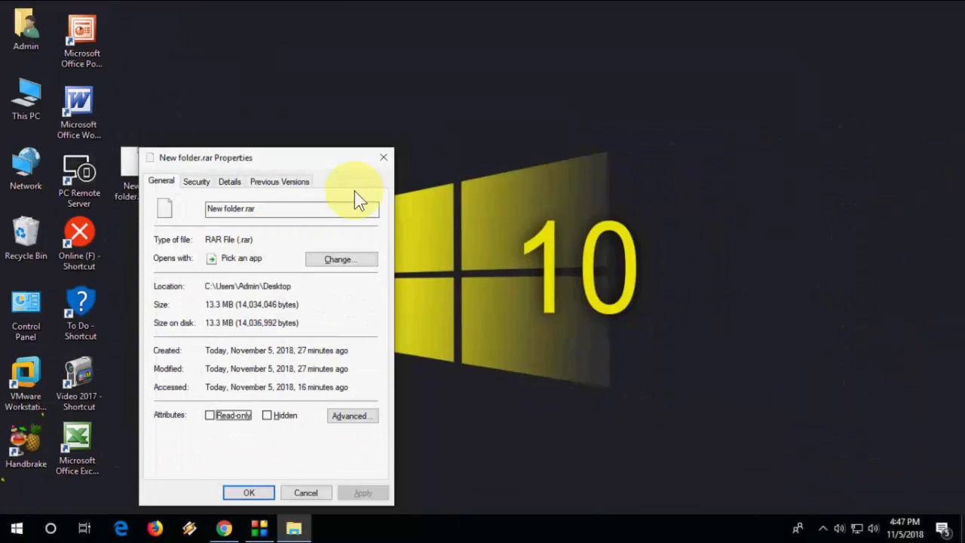
pyautogui.moveTo(377, 177)
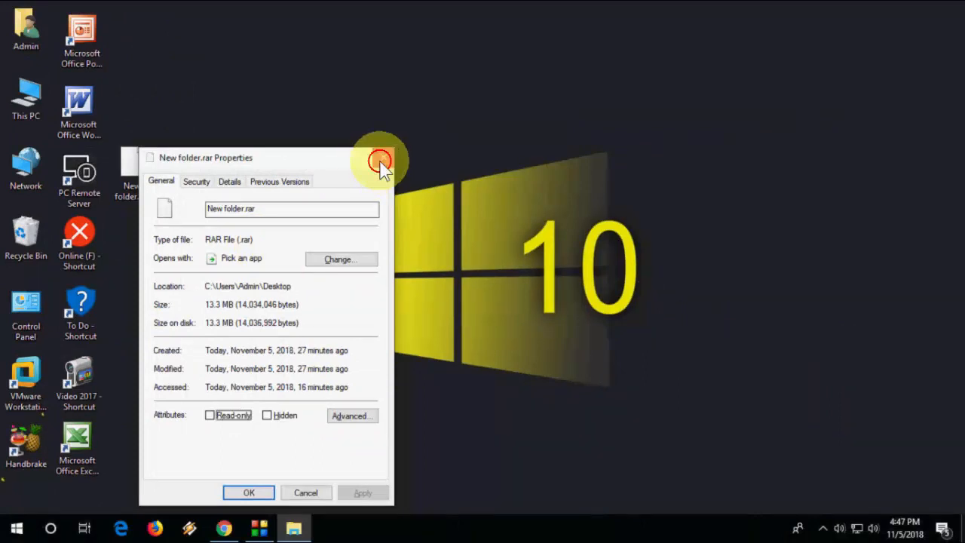
pyautogui.click(379, 159)
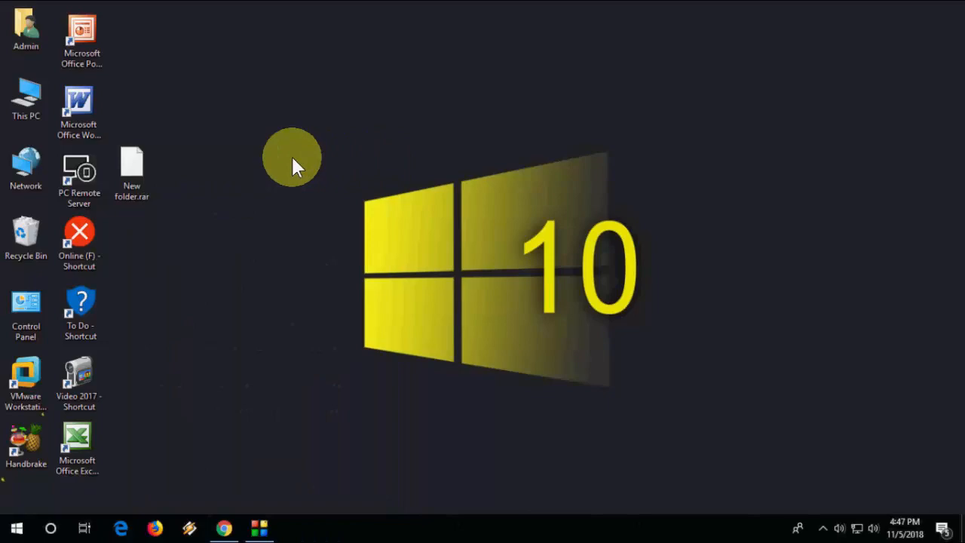
pyautogui.moveTo(224, 527)
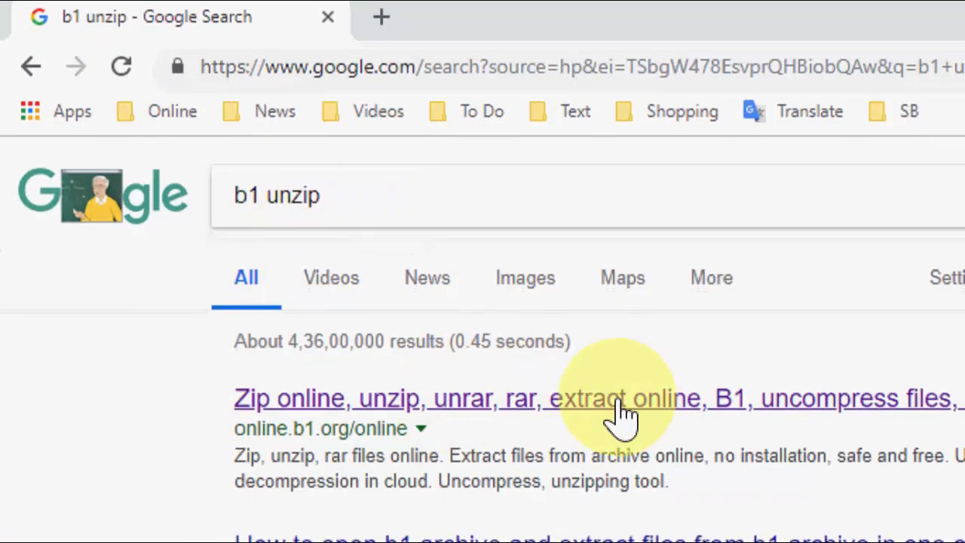
pyautogui.rightClick(618, 398)
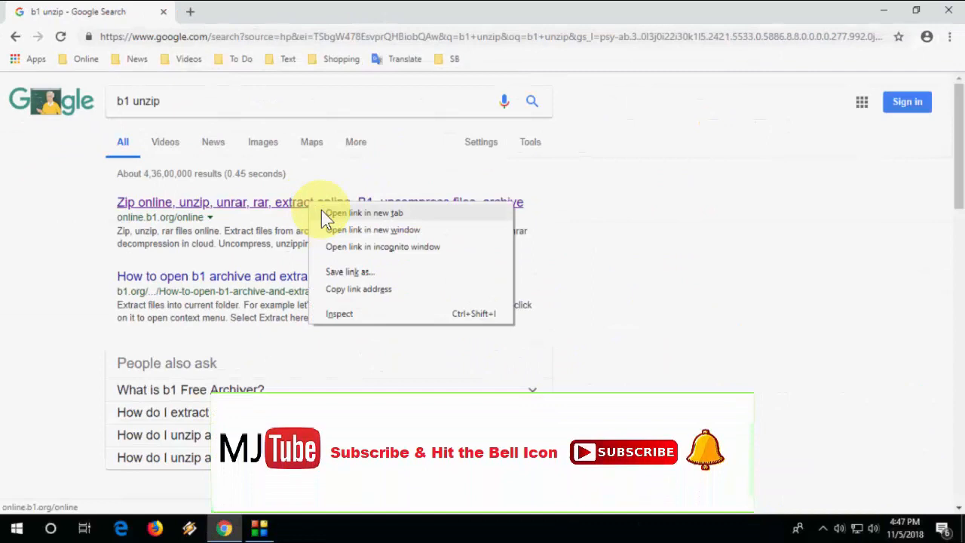
# Open the B1 archiver in a new tab and upload New folder.rar from the Desktop for extraction
pyautogui.click(370, 213)
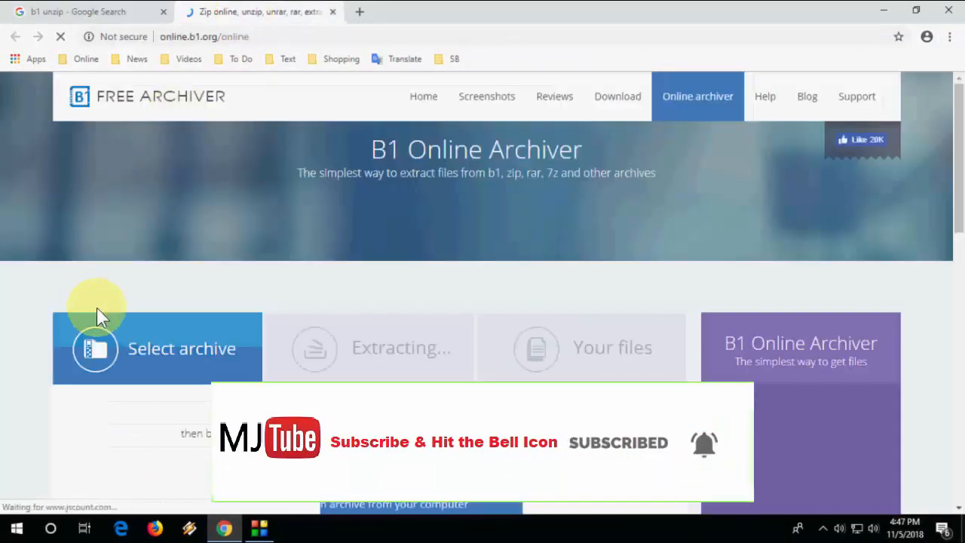
pyautogui.scroll(-3)
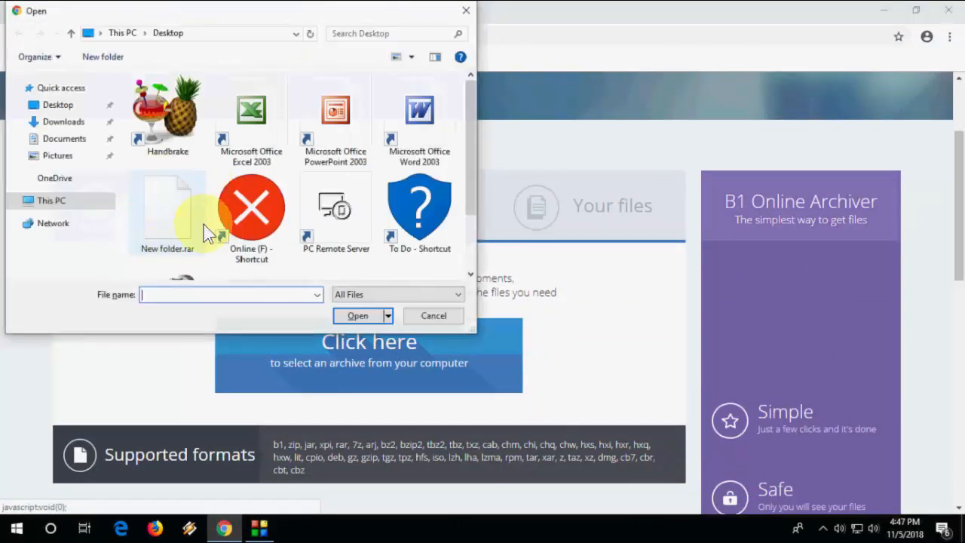
pyautogui.click(167, 207)
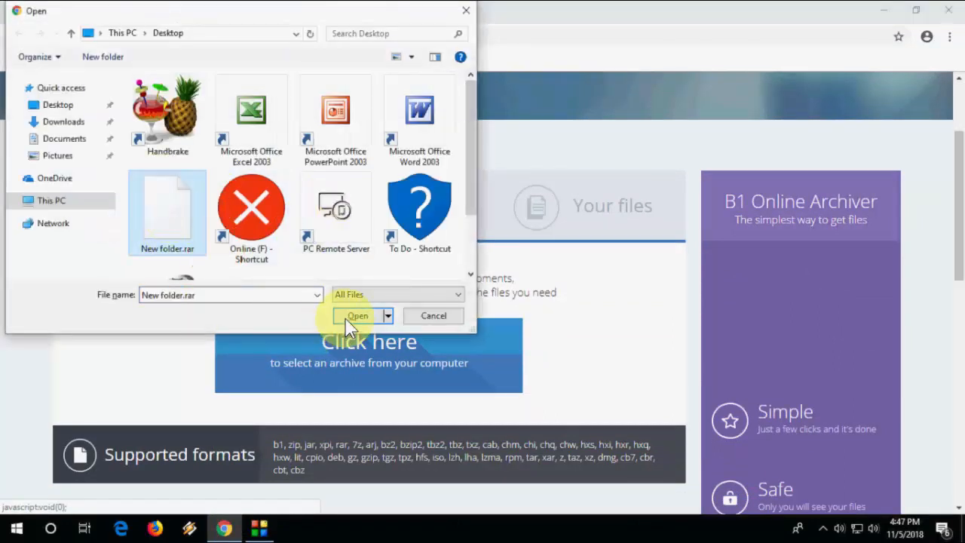
pyautogui.click(357, 316)
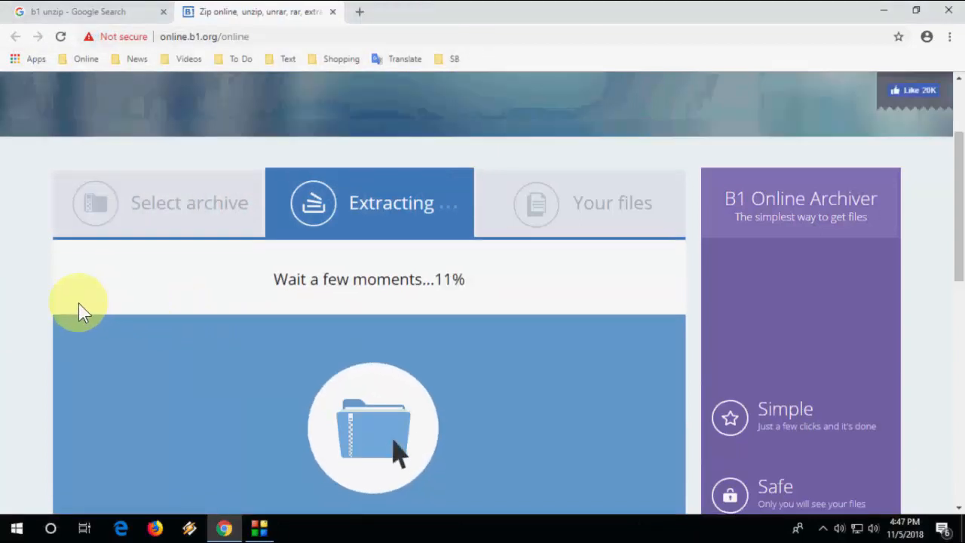
pyautogui.scroll(-3)
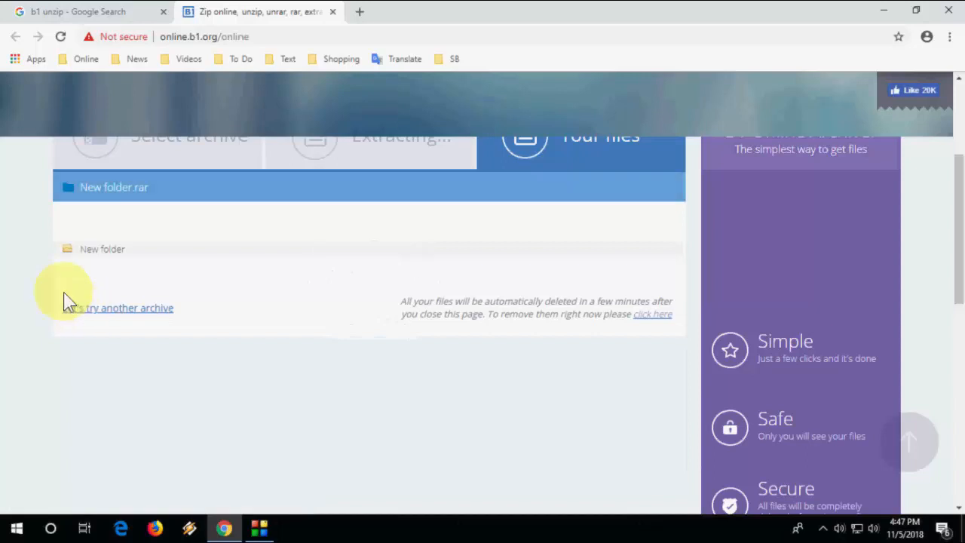
# Open the extracted New folder to list its MP4 video, JPG image and text document
pyautogui.scroll(3)
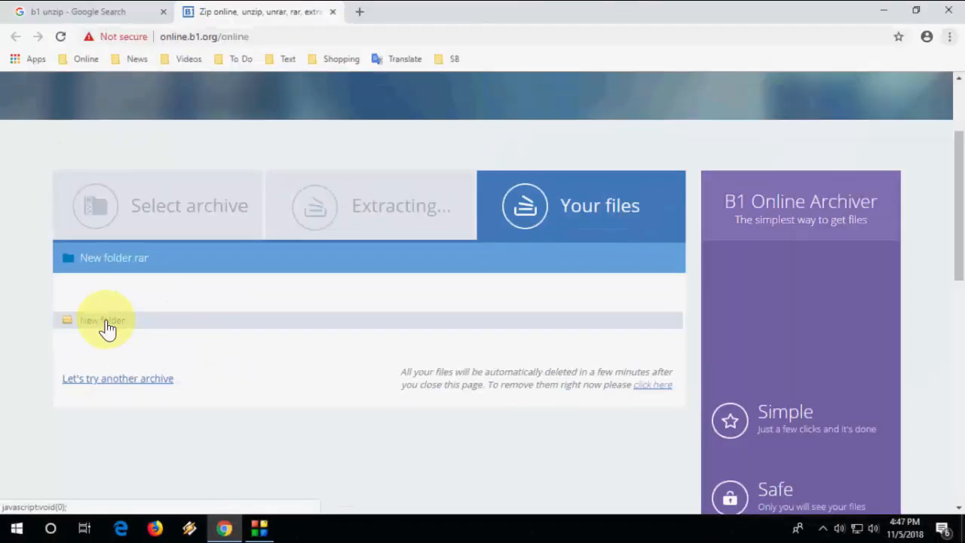
pyautogui.click(102, 320)
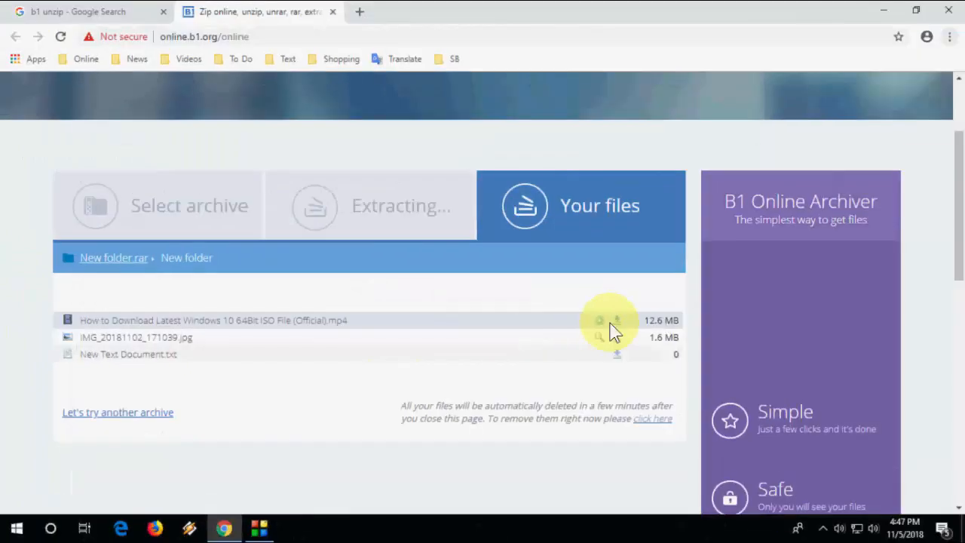
# Download the MP4 video, JPG image and New Text Document to the desktop, dismissing the firewall notice
pyautogui.click(616, 320)
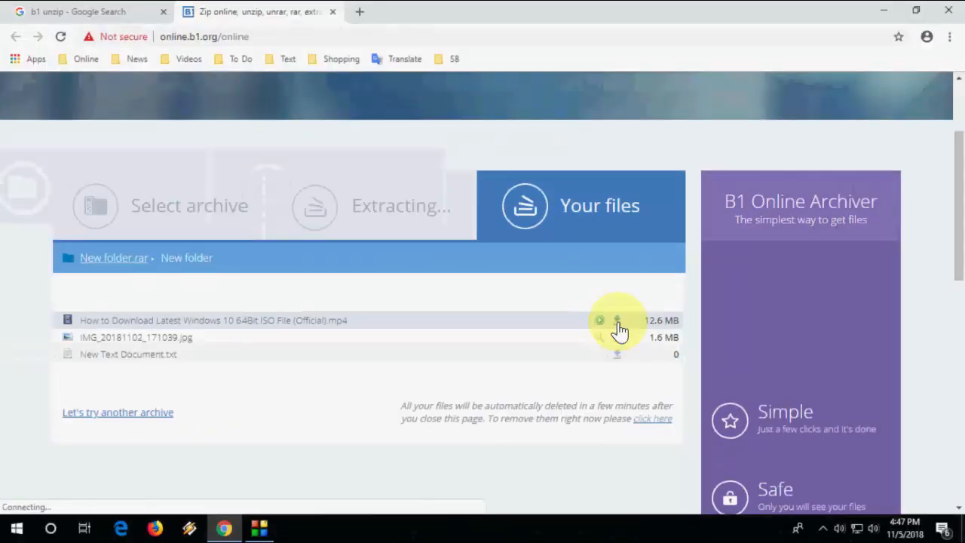
pyautogui.click(616, 320)
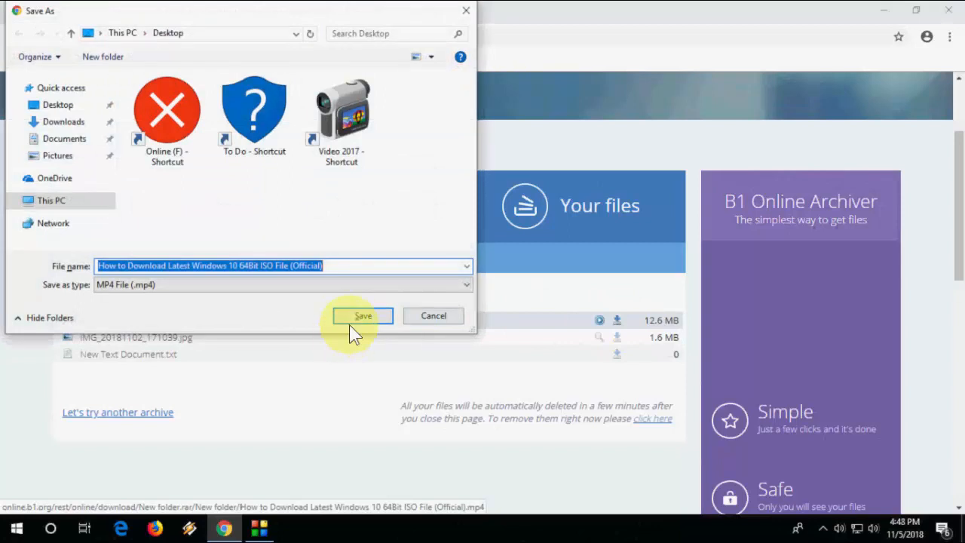
pyautogui.click(362, 315)
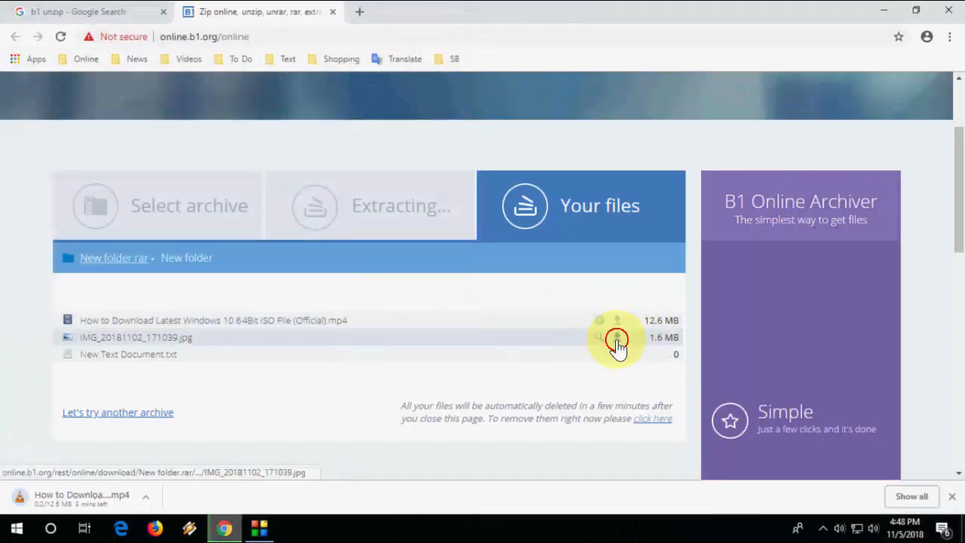
pyautogui.click(617, 337)
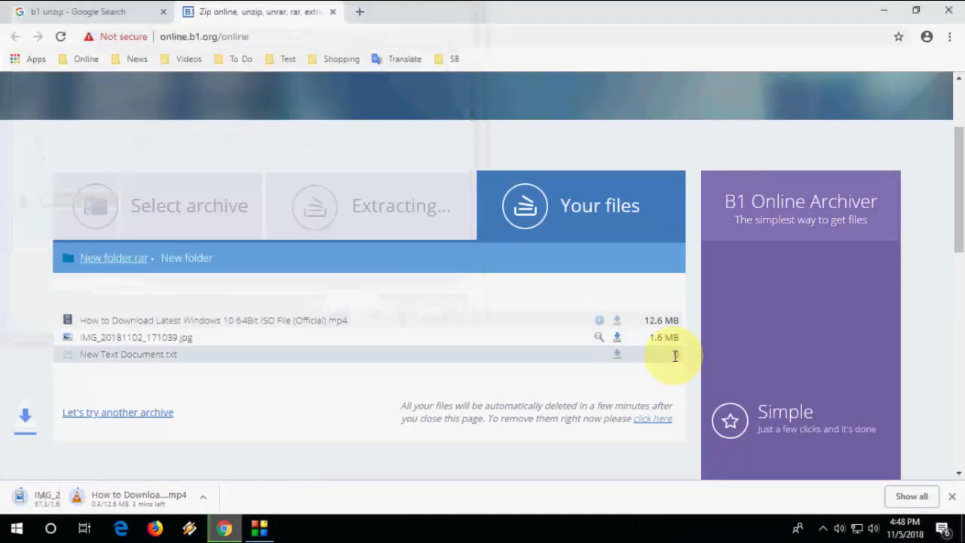
pyautogui.click(615, 354)
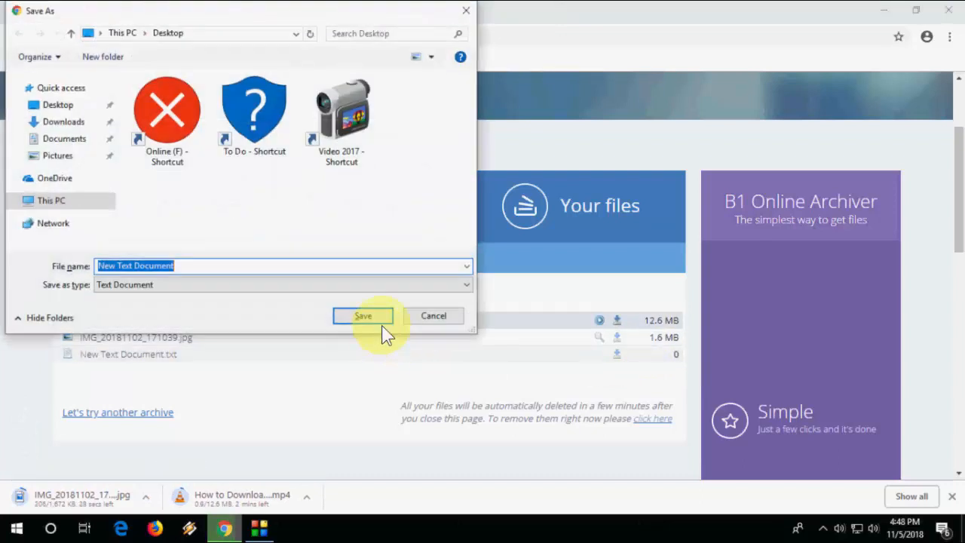
pyautogui.click(362, 315)
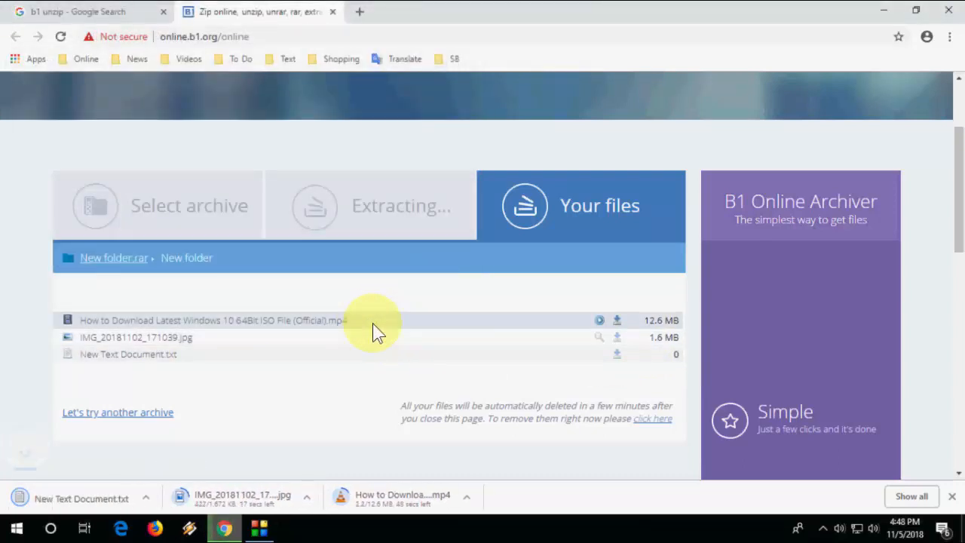
pyautogui.moveTo(418, 520)
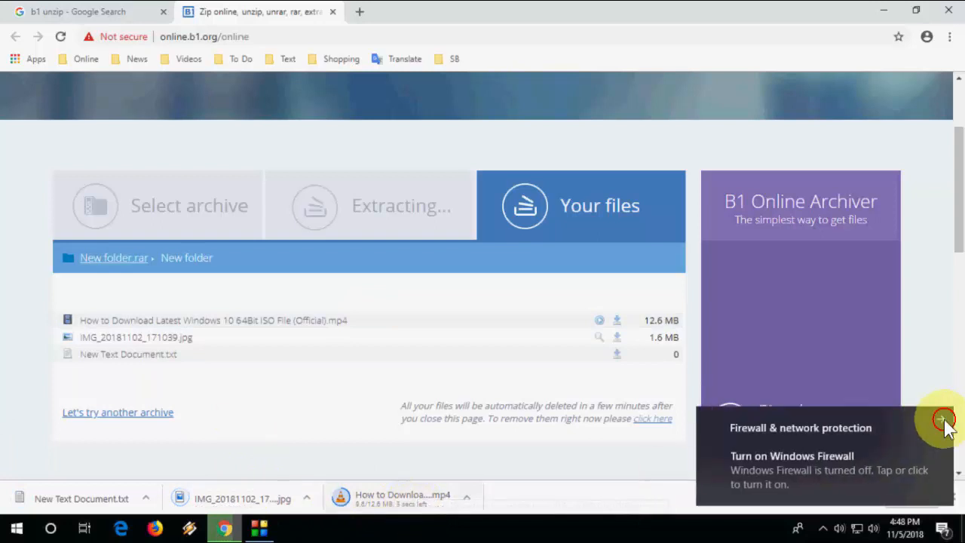
pyautogui.click(942, 419)
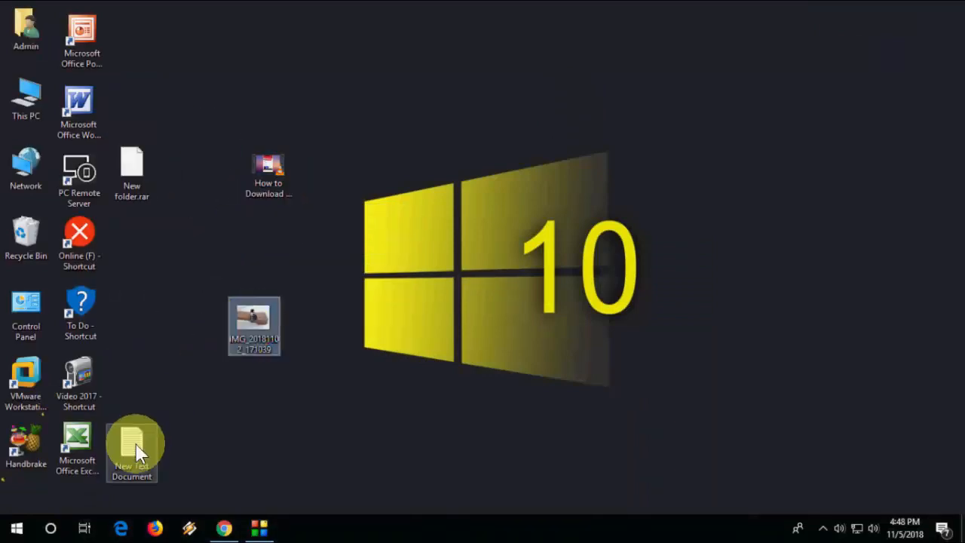
# Drag New Text Document beside the downloaded video and image icons
pyautogui.moveTo(132, 448); pyautogui.dragTo(319, 271)
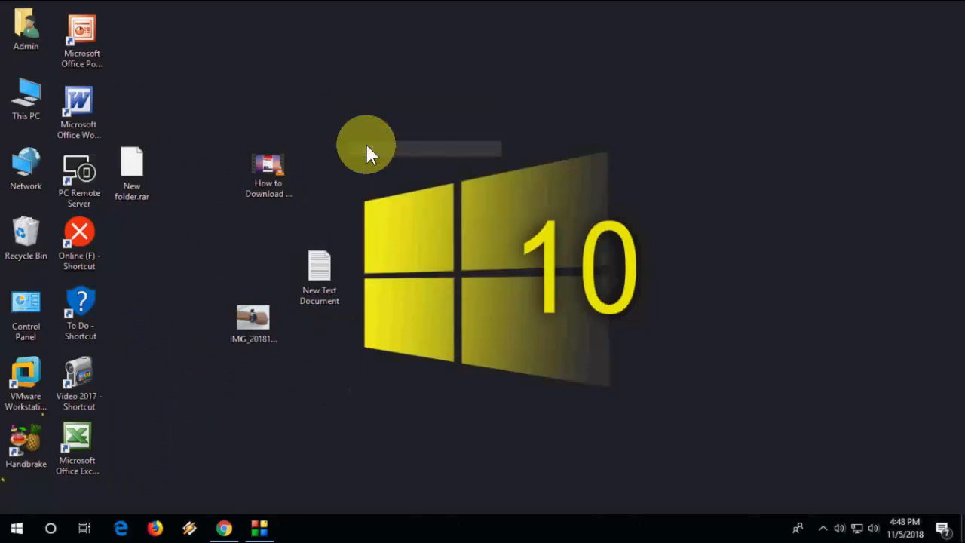